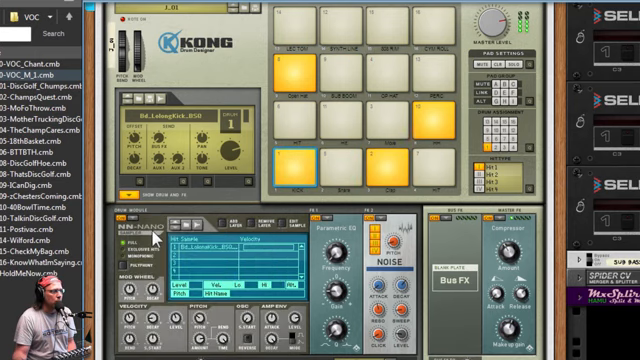
# Step: Scroll the Drums patch list to browse the drum kit Combinators
pyautogui.scroll(-3)
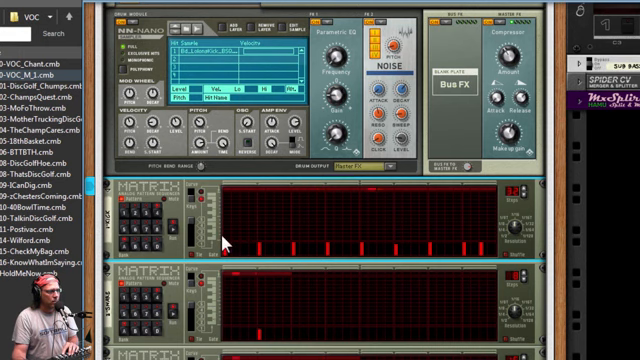
pyautogui.moveTo(224, 238)
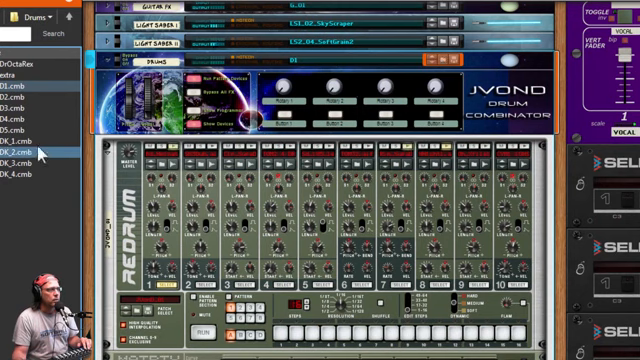
# Step: Load DK_3.cmb, replacing the Redrum kit with a Kong bomb-kick kit, and play its pads
pyautogui.click(30, 161)
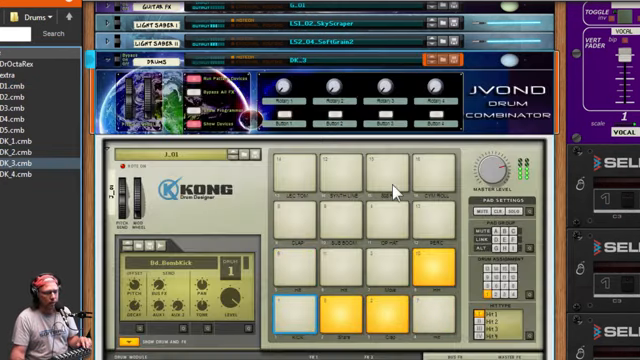
pyautogui.scroll(-3)
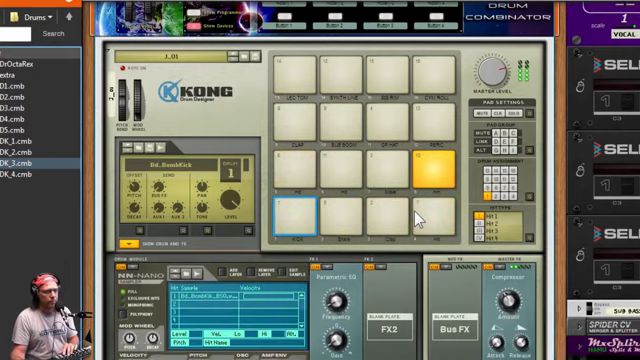
pyautogui.click(345, 210)
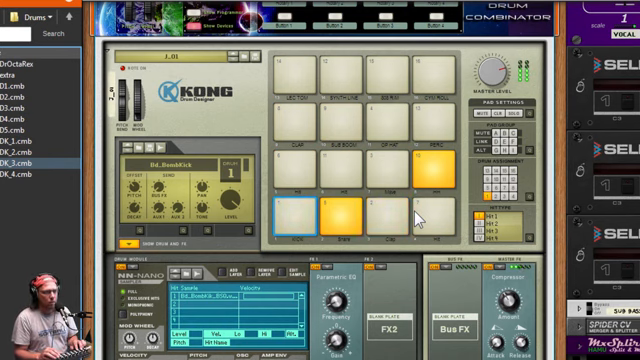
pyautogui.click(345, 212)
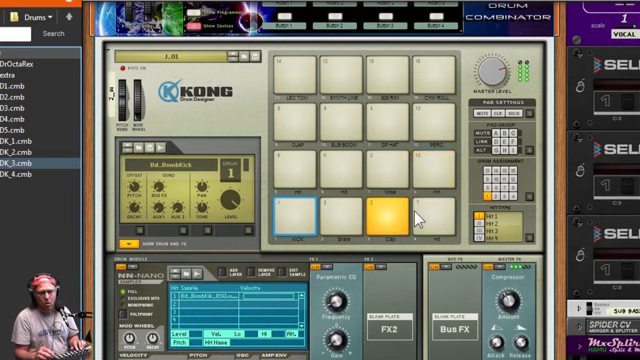
pyautogui.click(438, 170)
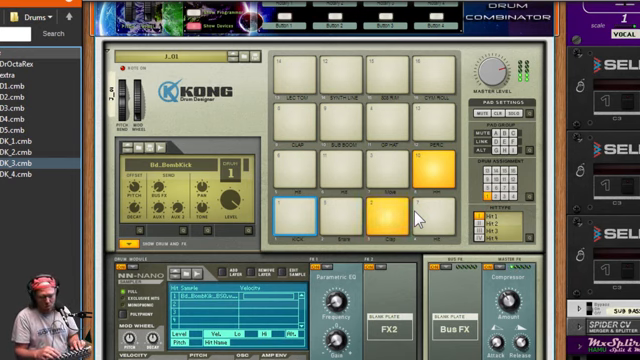